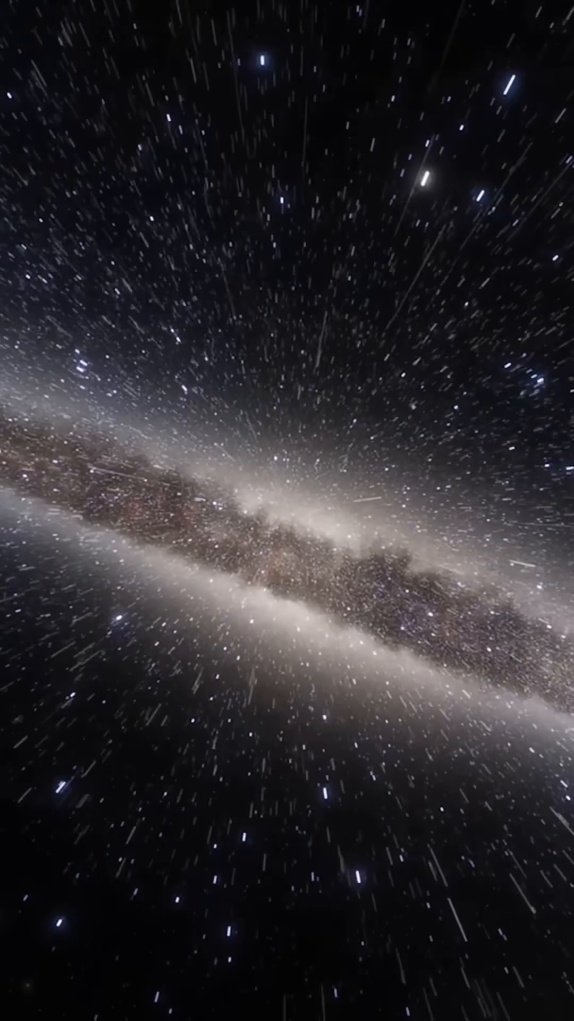
scroll(up, 3)
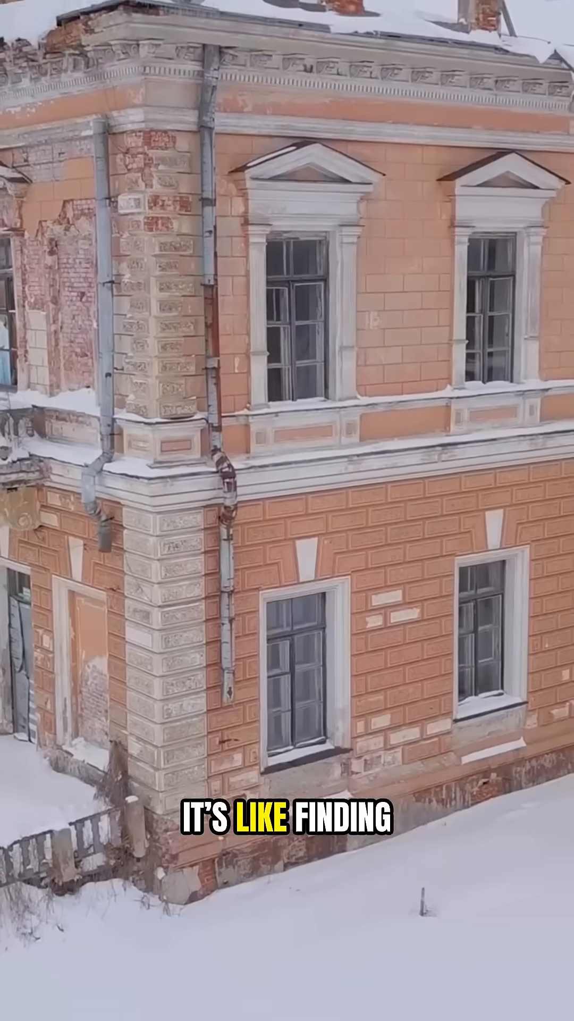